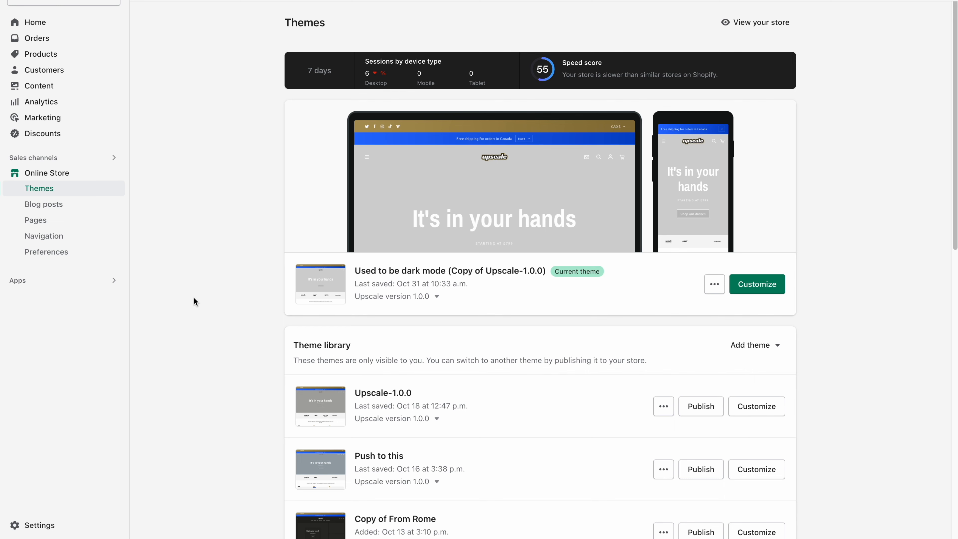
pyautogui.moveTo(40, 525)
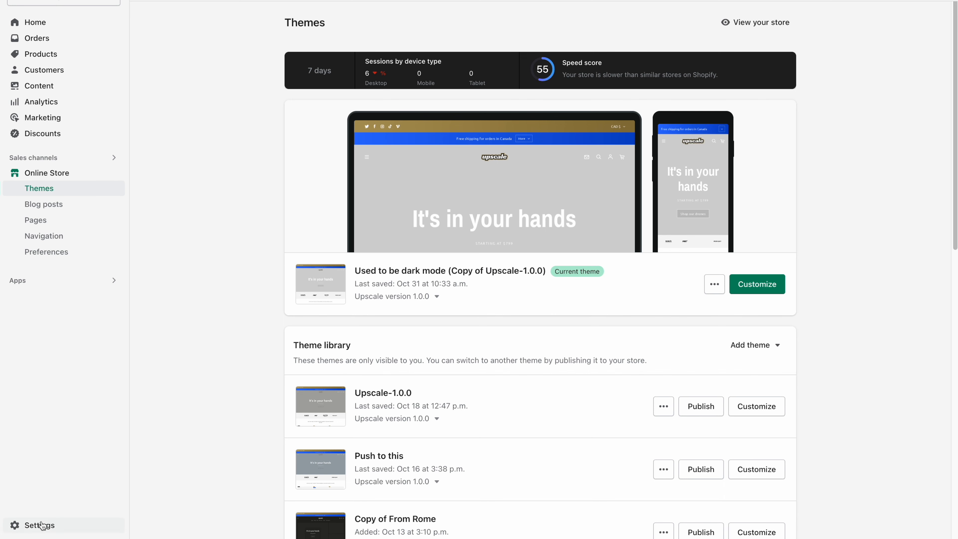
# Add French in Settings > Languages and publish it alongside English
pyautogui.click(41, 525)
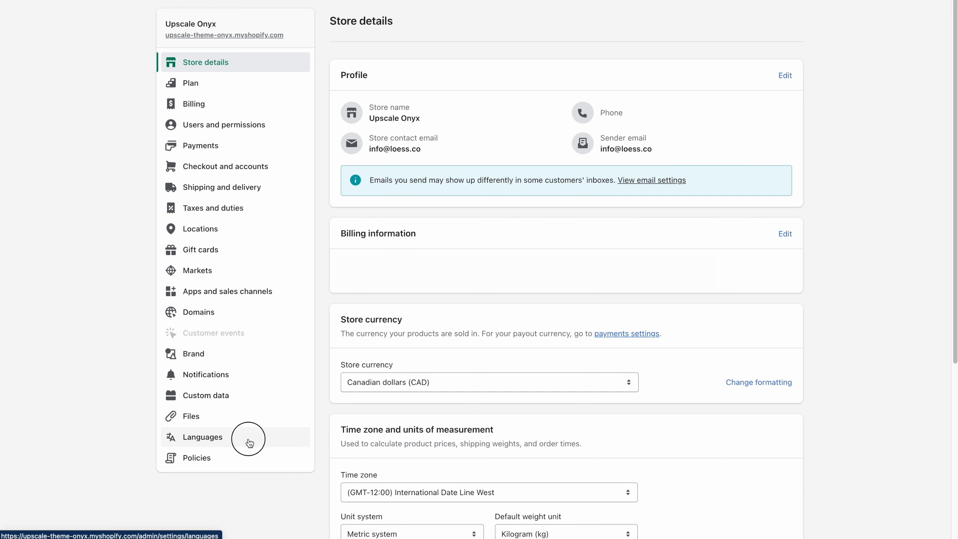
pyautogui.click(202, 437)
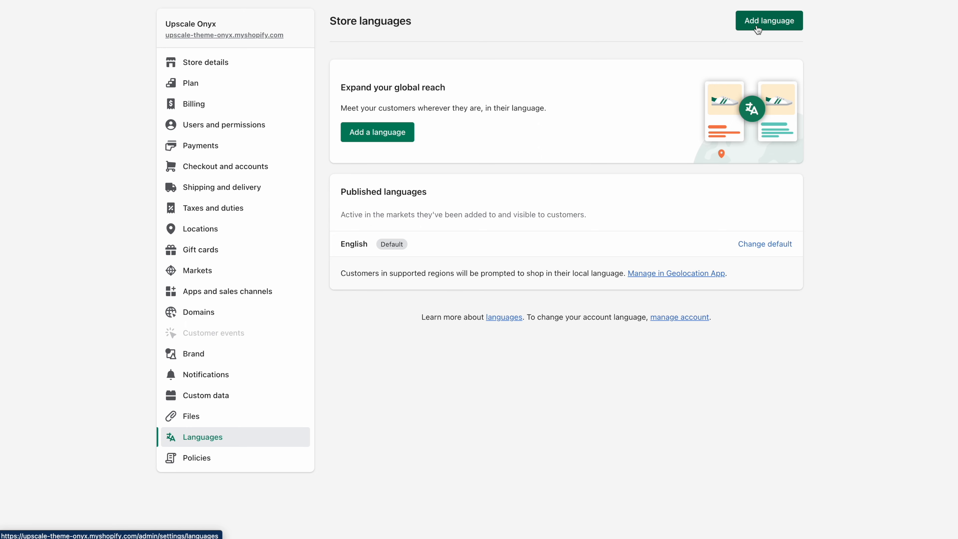
pyautogui.click(768, 20)
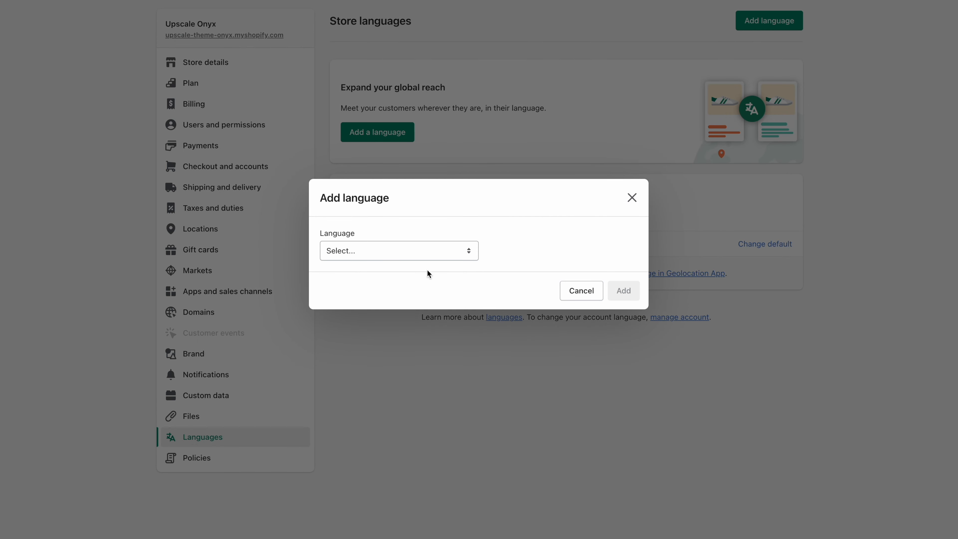
pyautogui.click(398, 250)
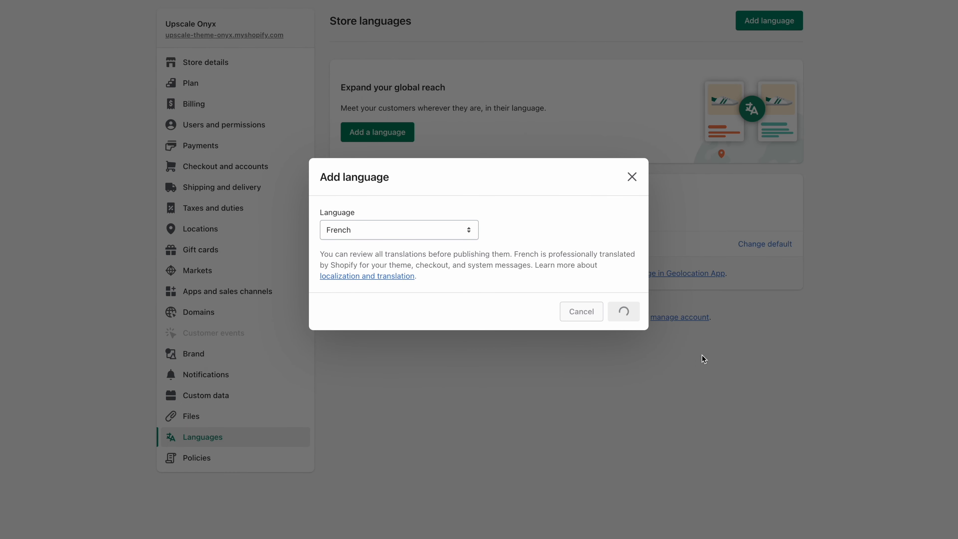
pyautogui.click(623, 311)
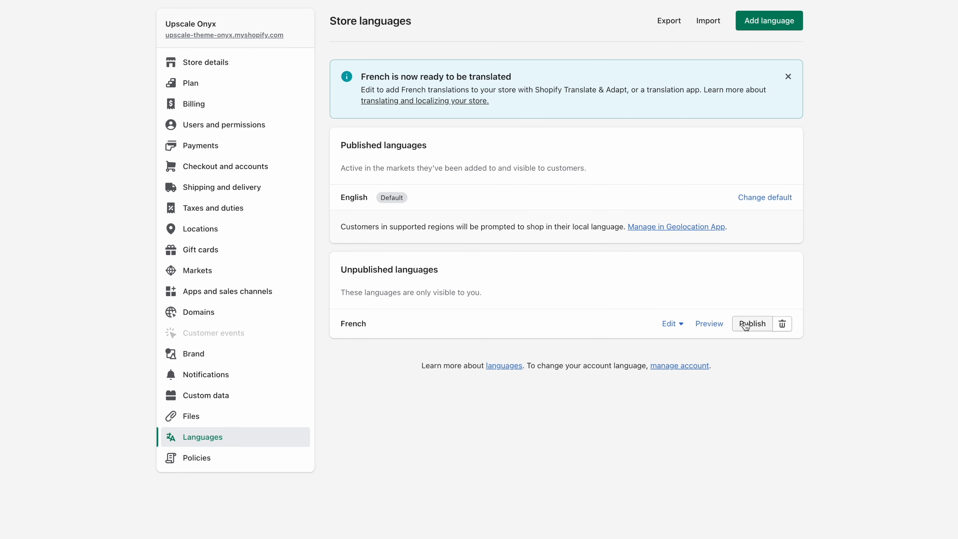
pyautogui.click(751, 324)
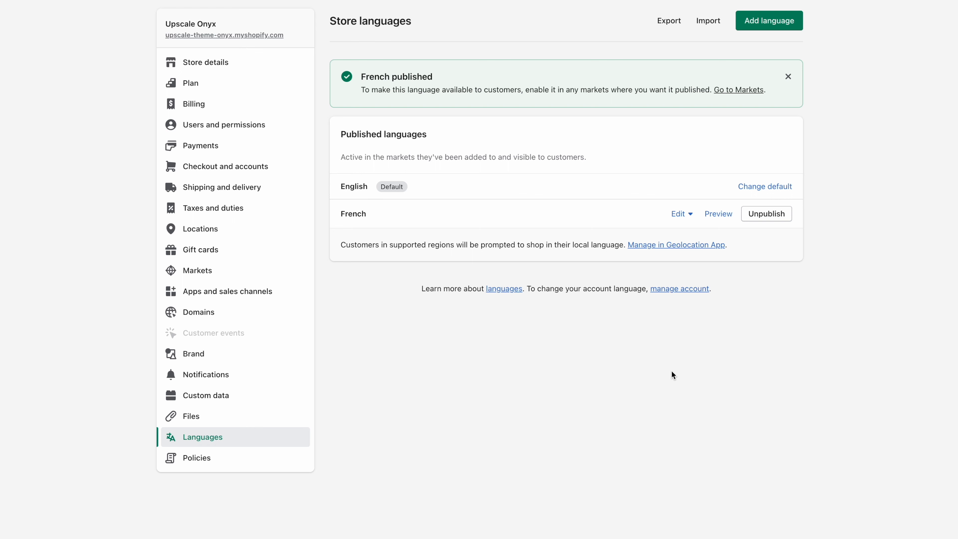
pyautogui.moveTo(245, 269)
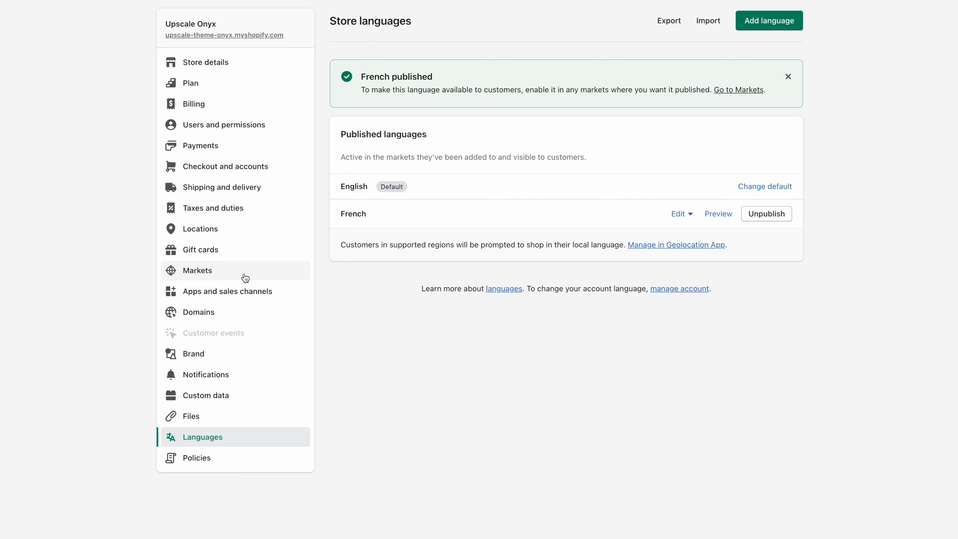
# Set the International market's status to Active, save, and return to the Markets list
pyautogui.click(196, 270)
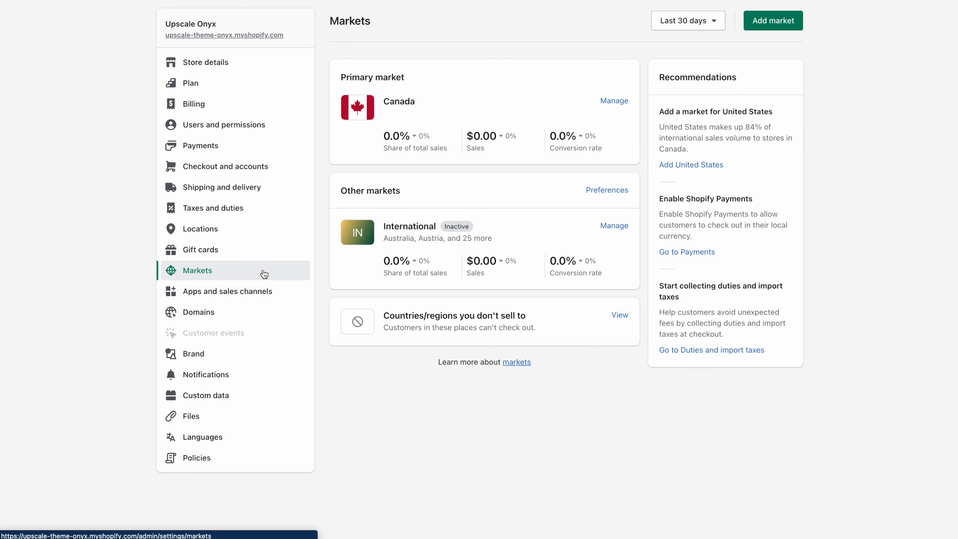
pyautogui.moveTo(482, 223)
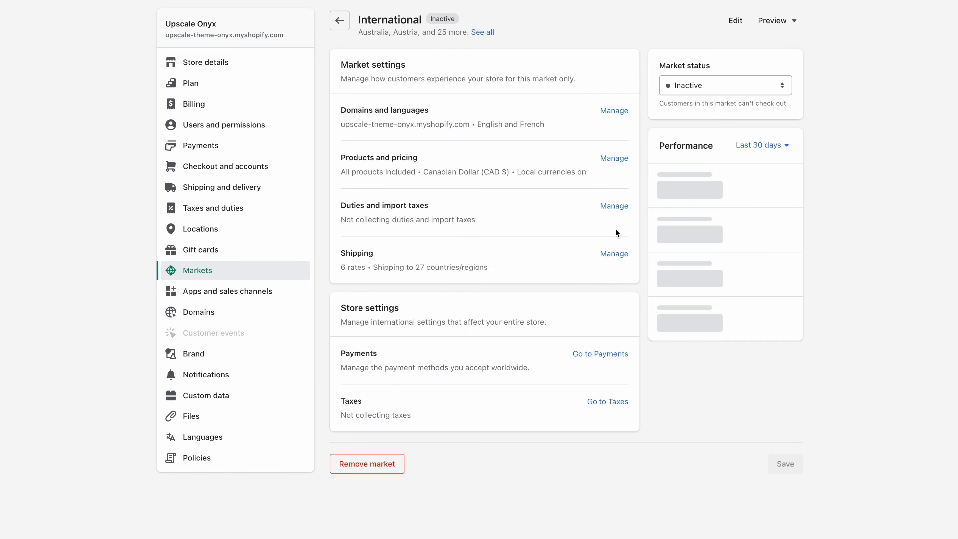
pyautogui.click(724, 85)
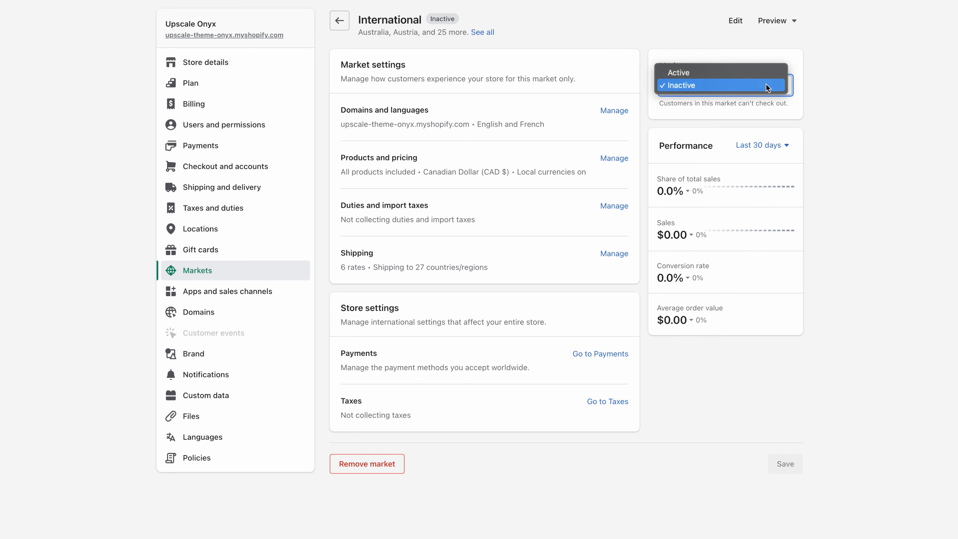
pyautogui.click(675, 72)
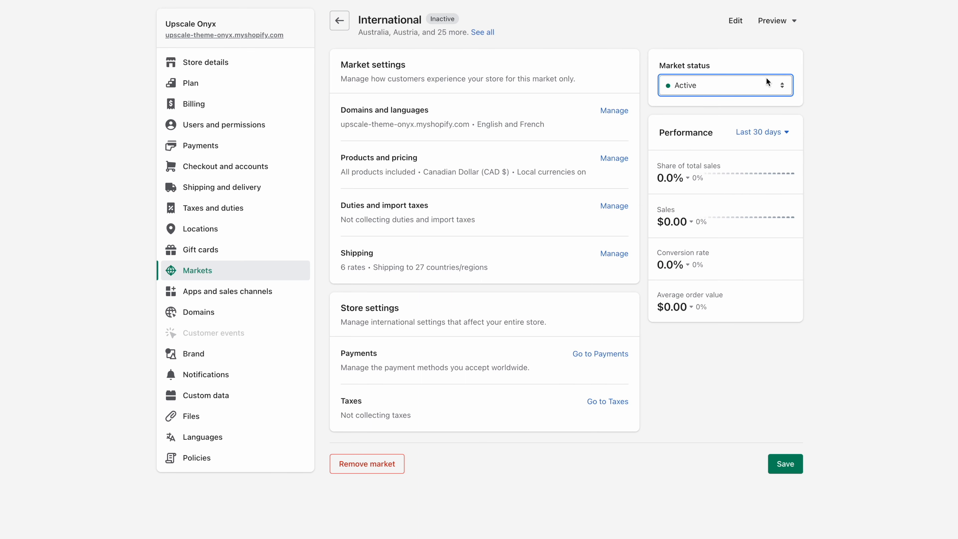
pyautogui.click(785, 463)
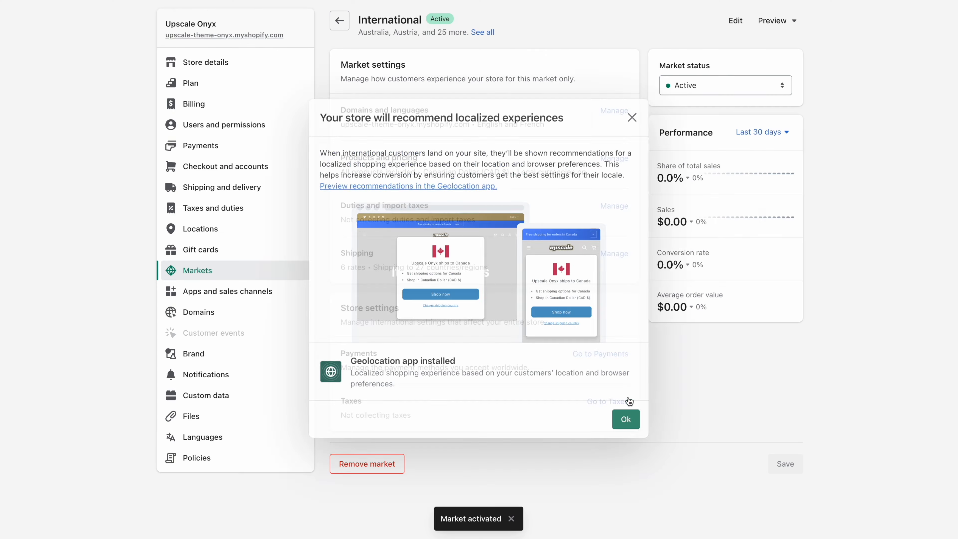
pyautogui.click(624, 418)
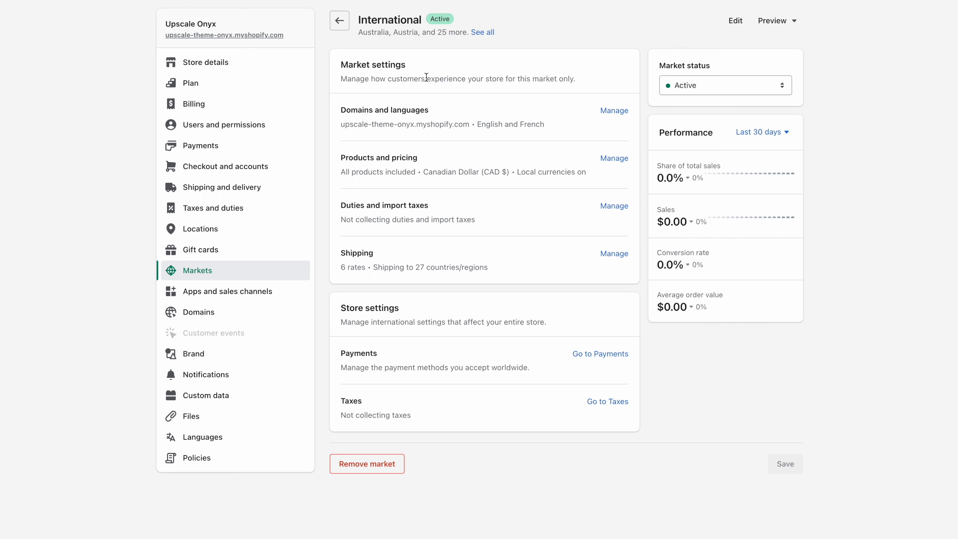
pyautogui.click(339, 20)
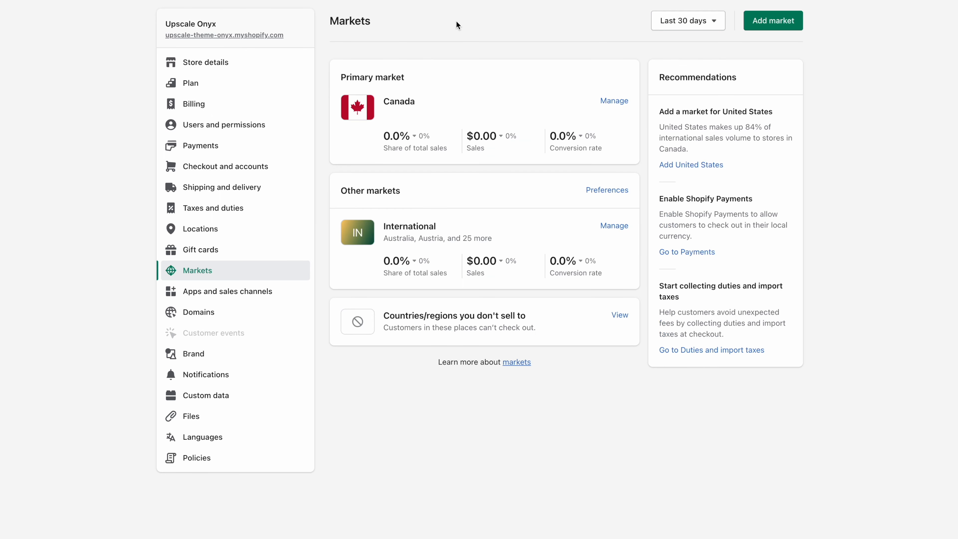
pyautogui.moveTo(934, 27)
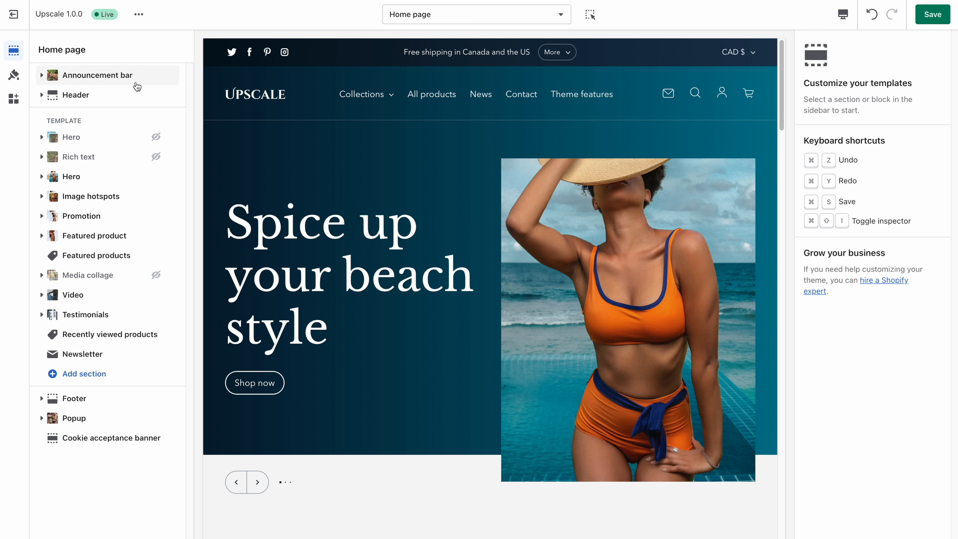
# Enable the language selector in the theme's announcement bar
pyautogui.click(98, 74)
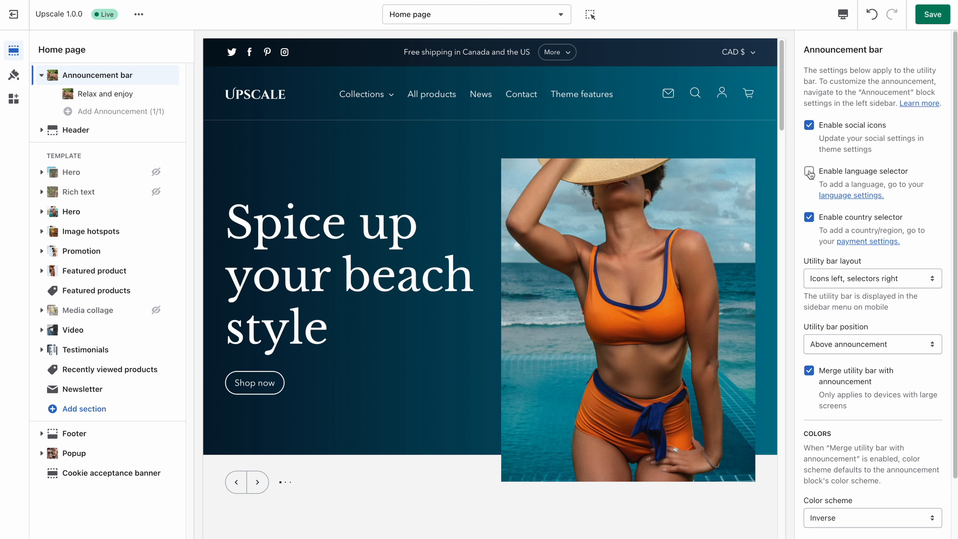
pyautogui.click(808, 172)
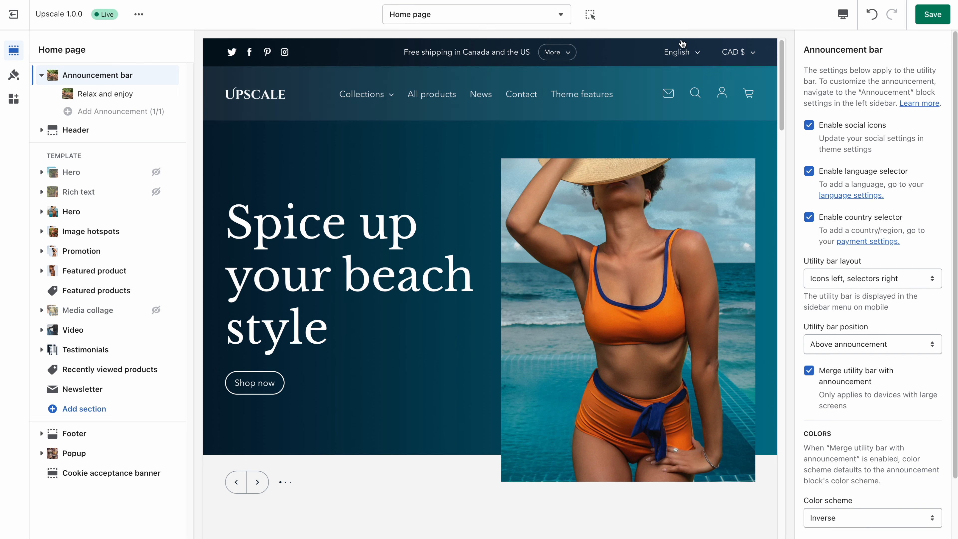
pyautogui.click(680, 51)
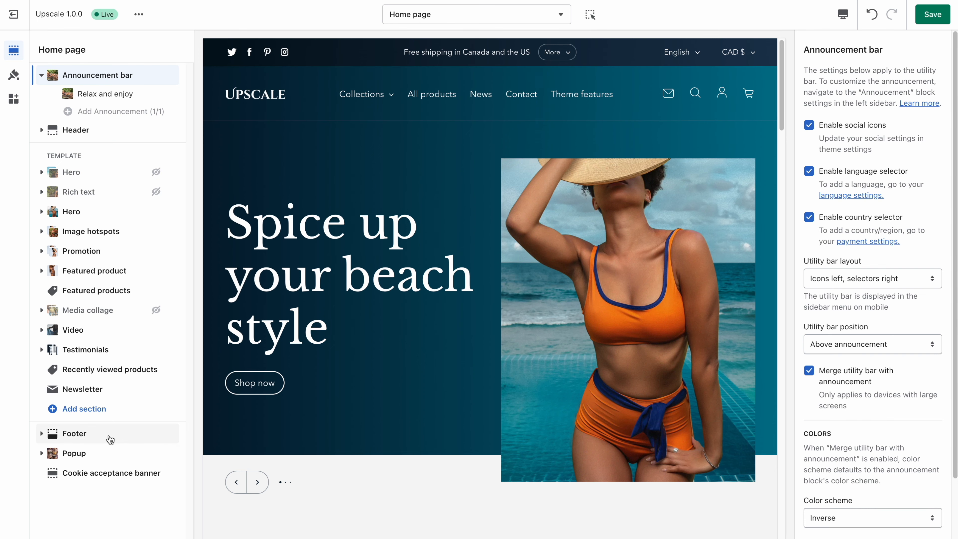
# Enable the language selector in the theme's footer
pyautogui.click(74, 432)
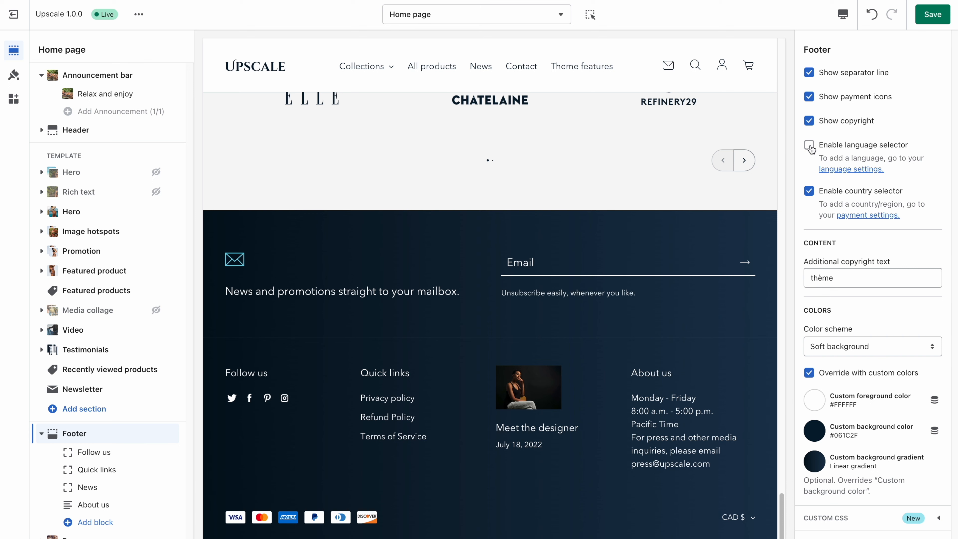
pyautogui.click(808, 145)
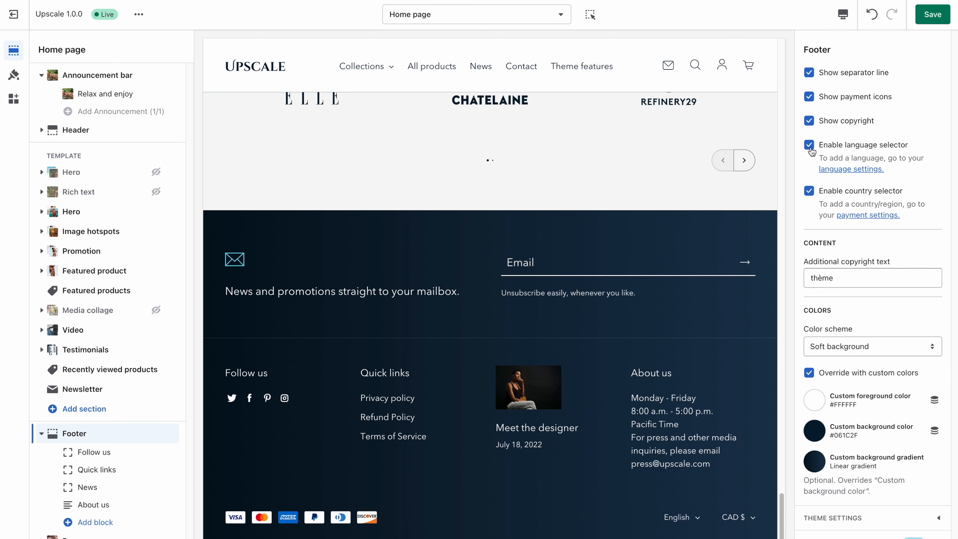
pyautogui.moveTo(681, 530)
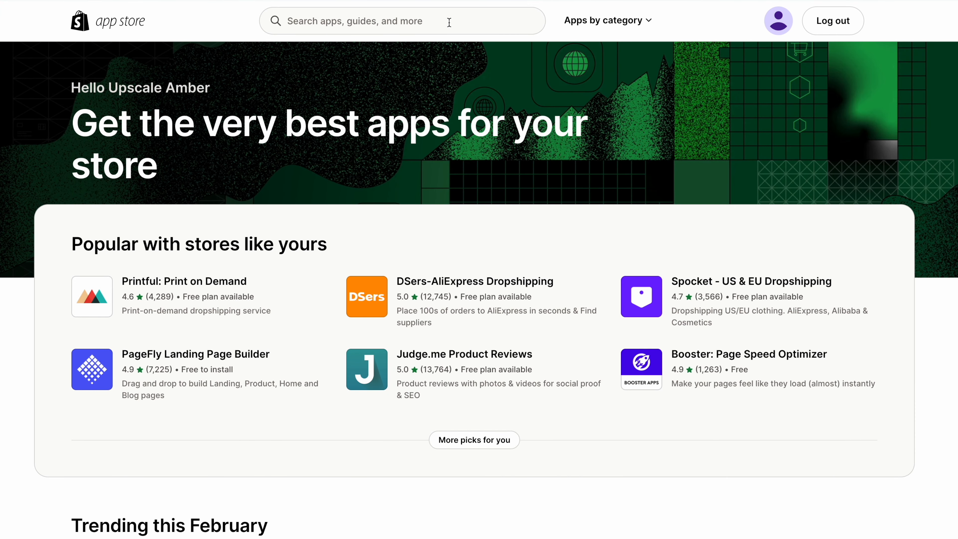
# Search the admin apps for 'trans' to list installed apps including Translate & Adapt
pyautogui.write('trans')
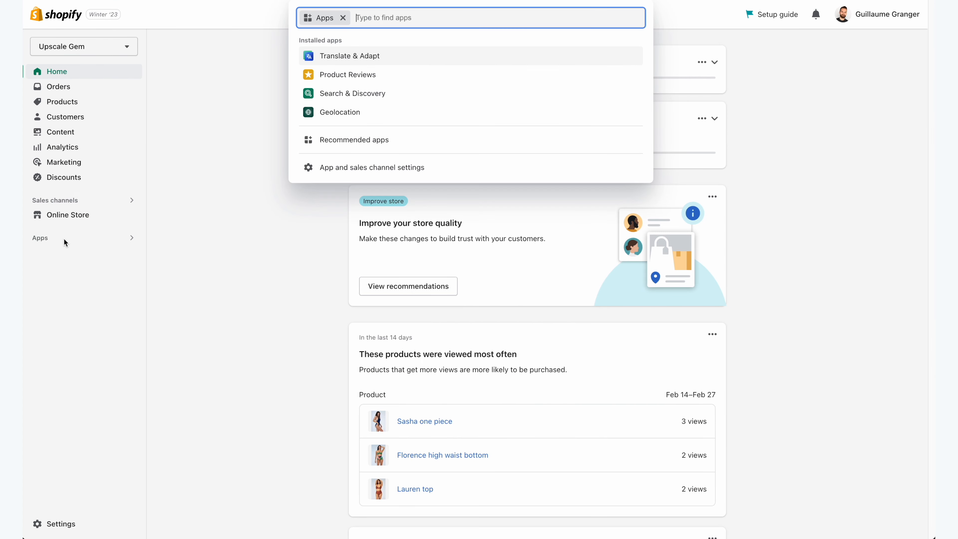
pyautogui.moveTo(408, 61)
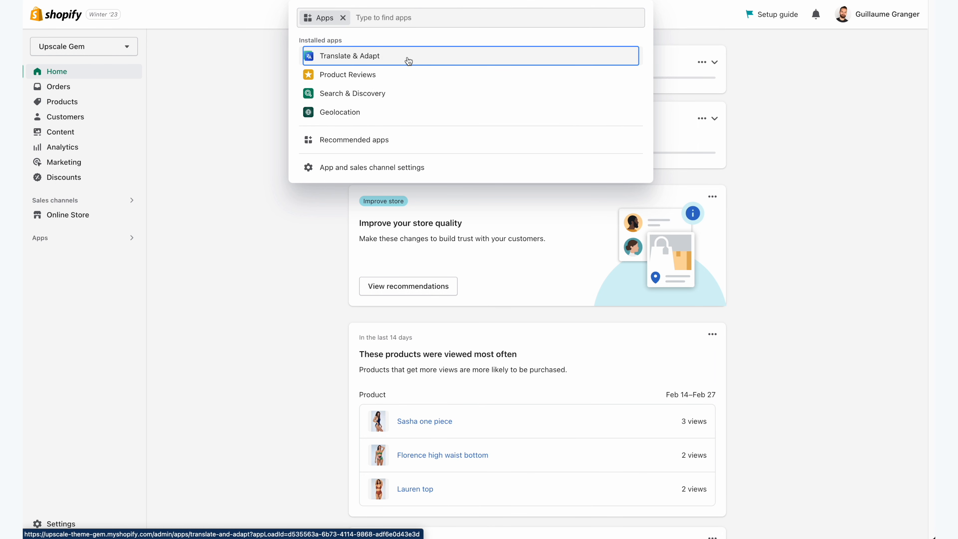
# Launch Translate & Adapt and view the French localized content overview
pyautogui.click(348, 55)
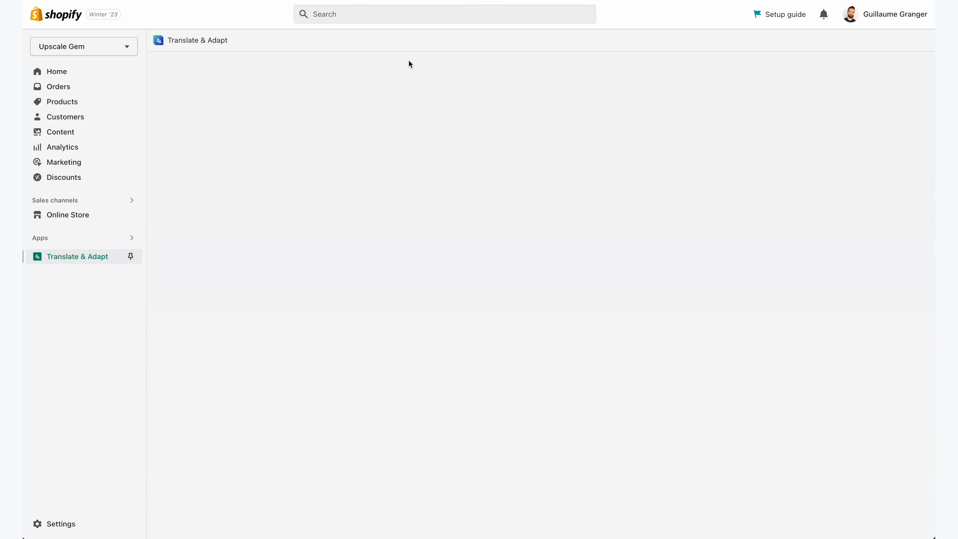
pyautogui.click(77, 256)
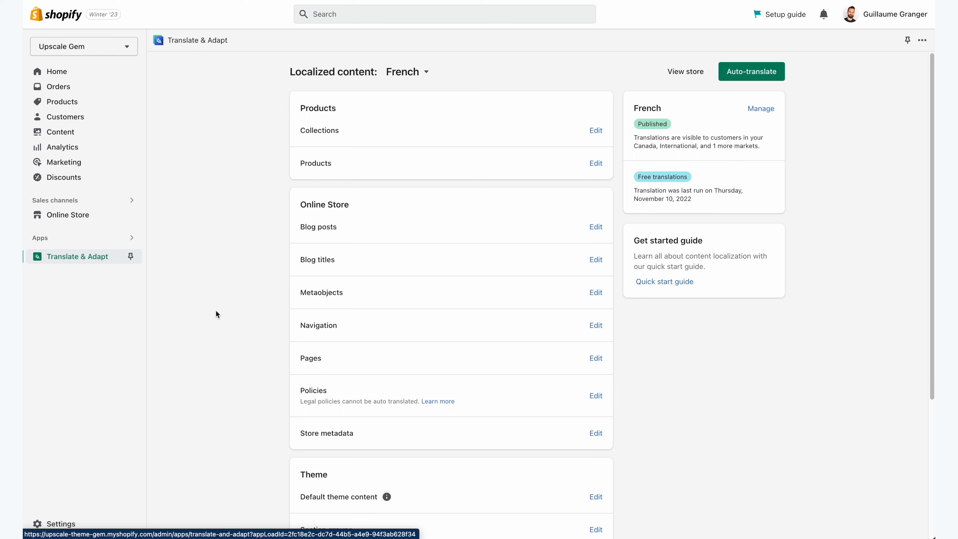
pyautogui.moveTo(596, 129)
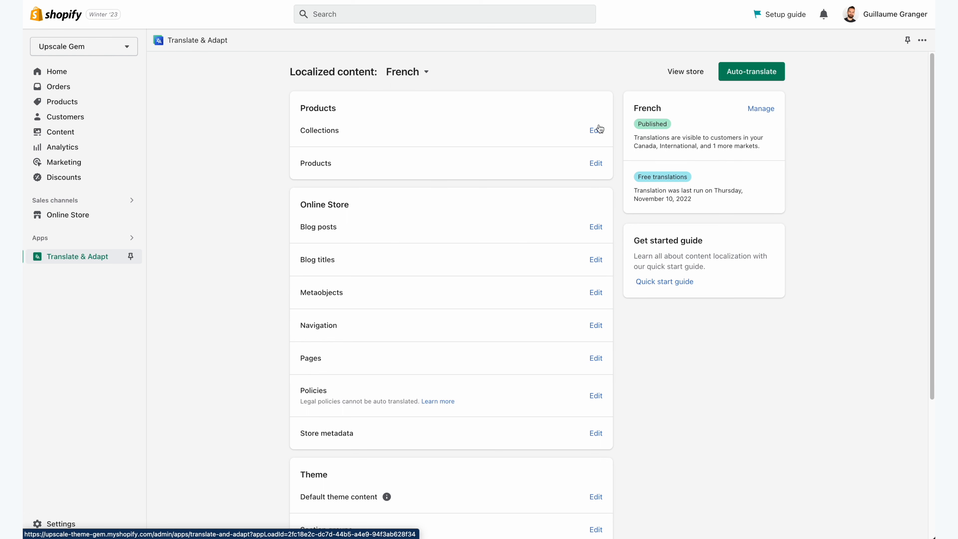
pyautogui.moveTo(797, 93)
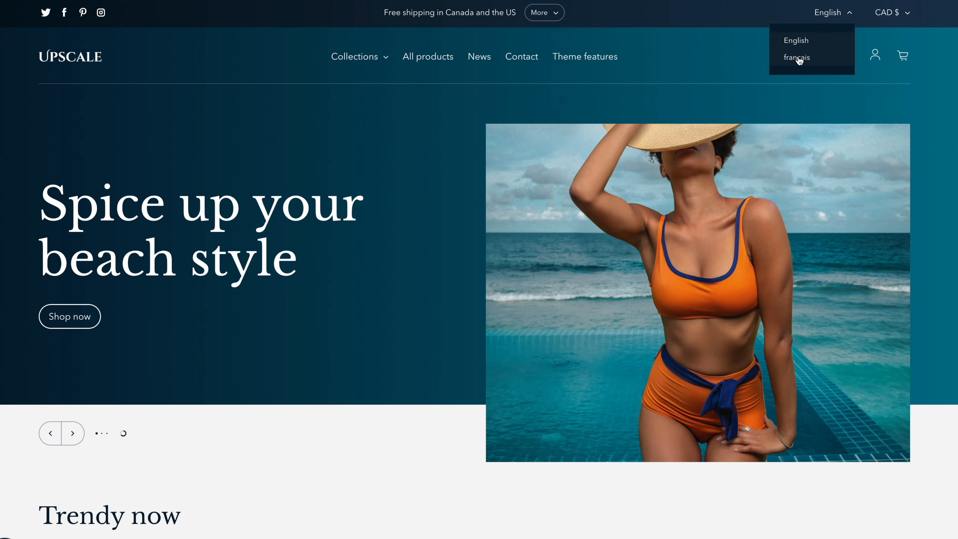
# Switch the storefront to français and scroll through the translated page
pyautogui.click(797, 57)
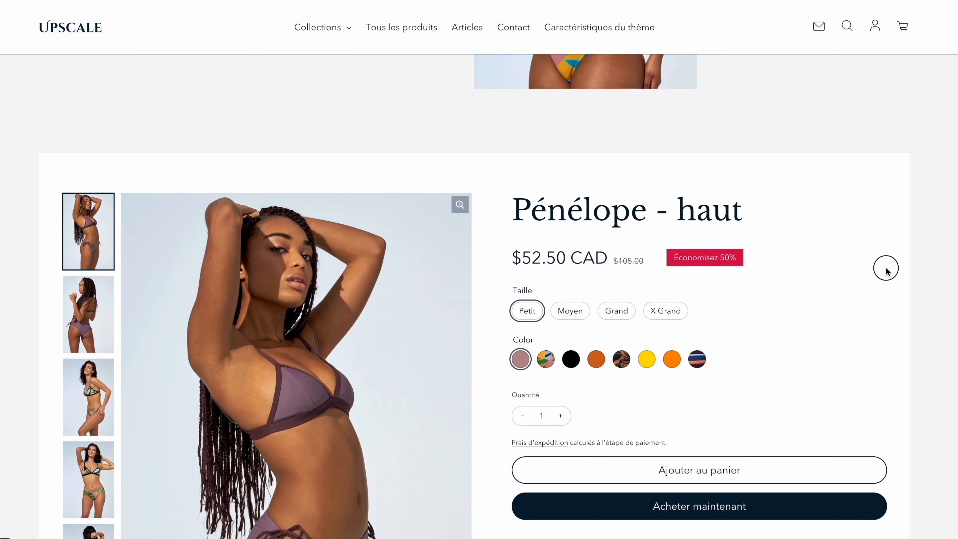
pyautogui.scroll(-3)
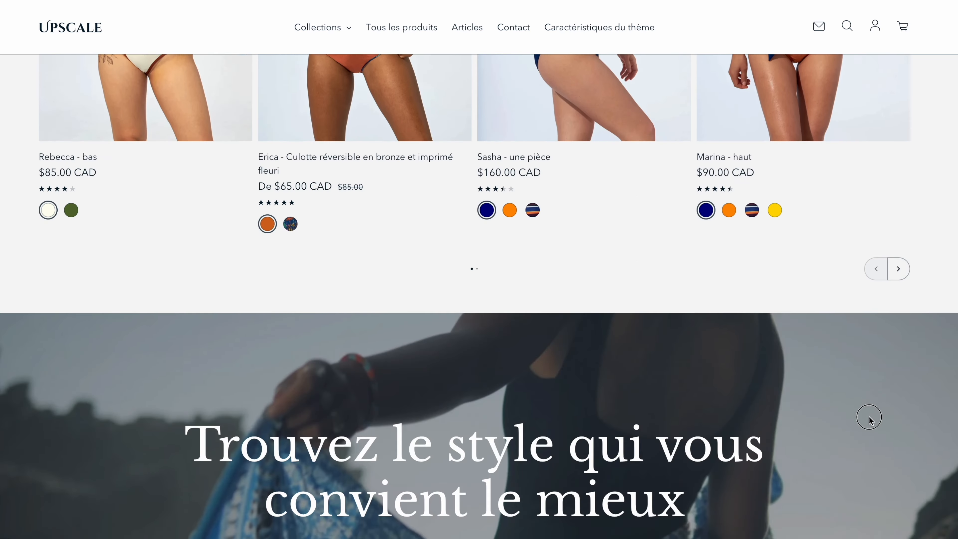